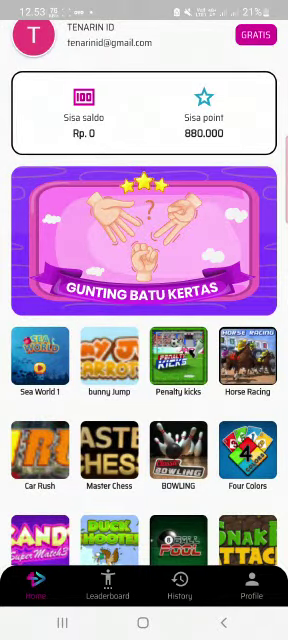
Open Gunting Batu Kertas, start a new game and choose the 100K bet.
left_click(144, 235)
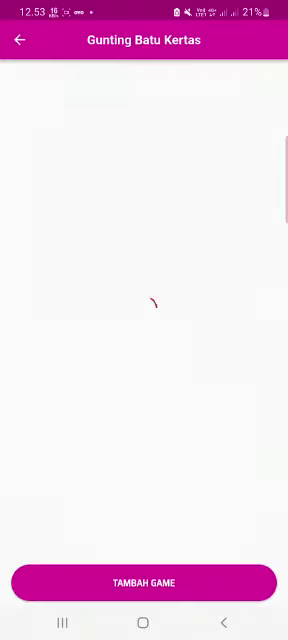
left_click(144, 583)
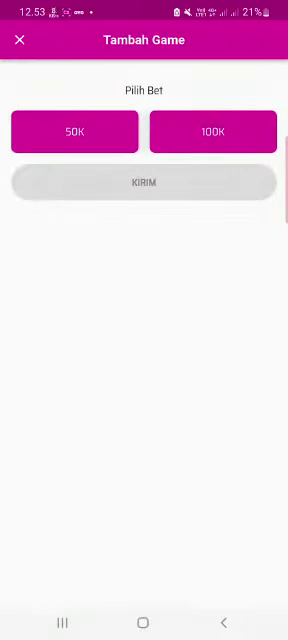
left_click(210, 132)
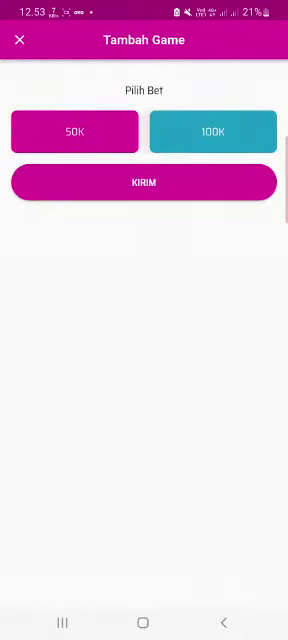
Submit the 100K match and start it once the challenger is ready.
left_click(144, 183)
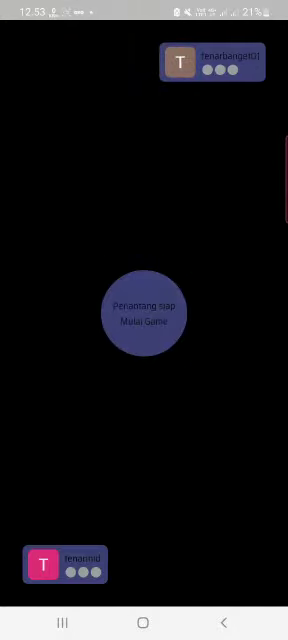
left_click(144, 312)
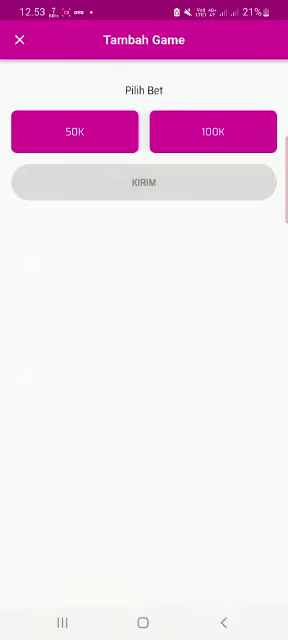
Choose the 100K bet again, submit the second match, then go back.
left_click(213, 131)
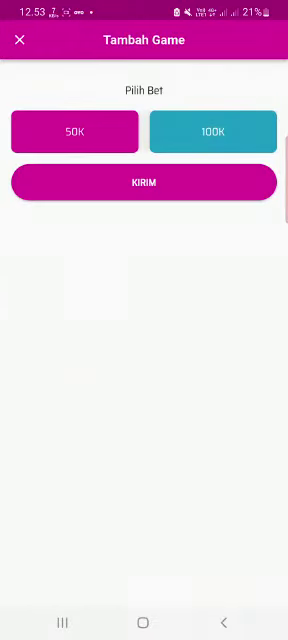
left_click(144, 182)
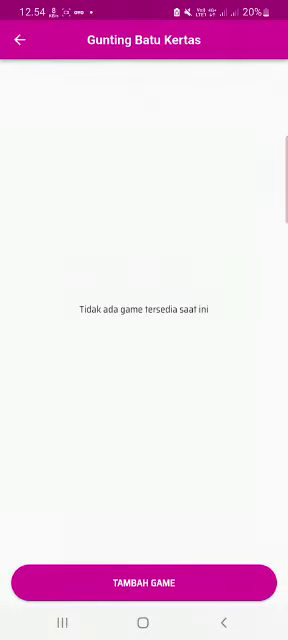
left_click(18, 43)
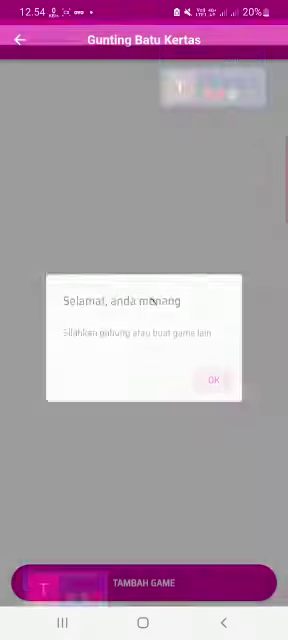
Dismiss the 'Selamat, anda menang' win dialog with OK.
left_click(214, 381)
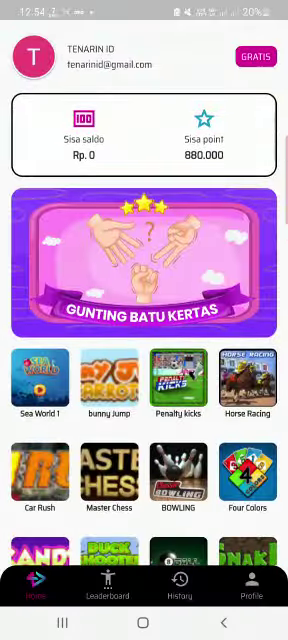